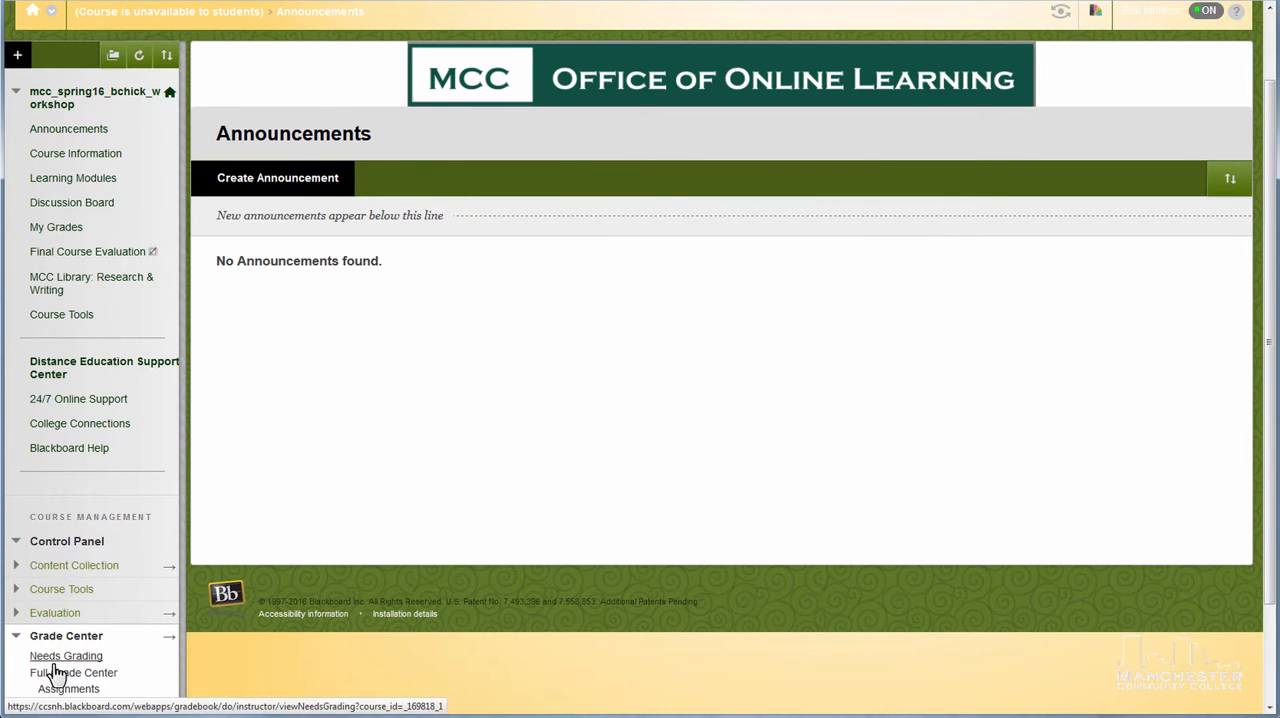
# Step: Open the Full Grade Center from the Control Panel's Grade Center menu
pyautogui.click(73, 672)
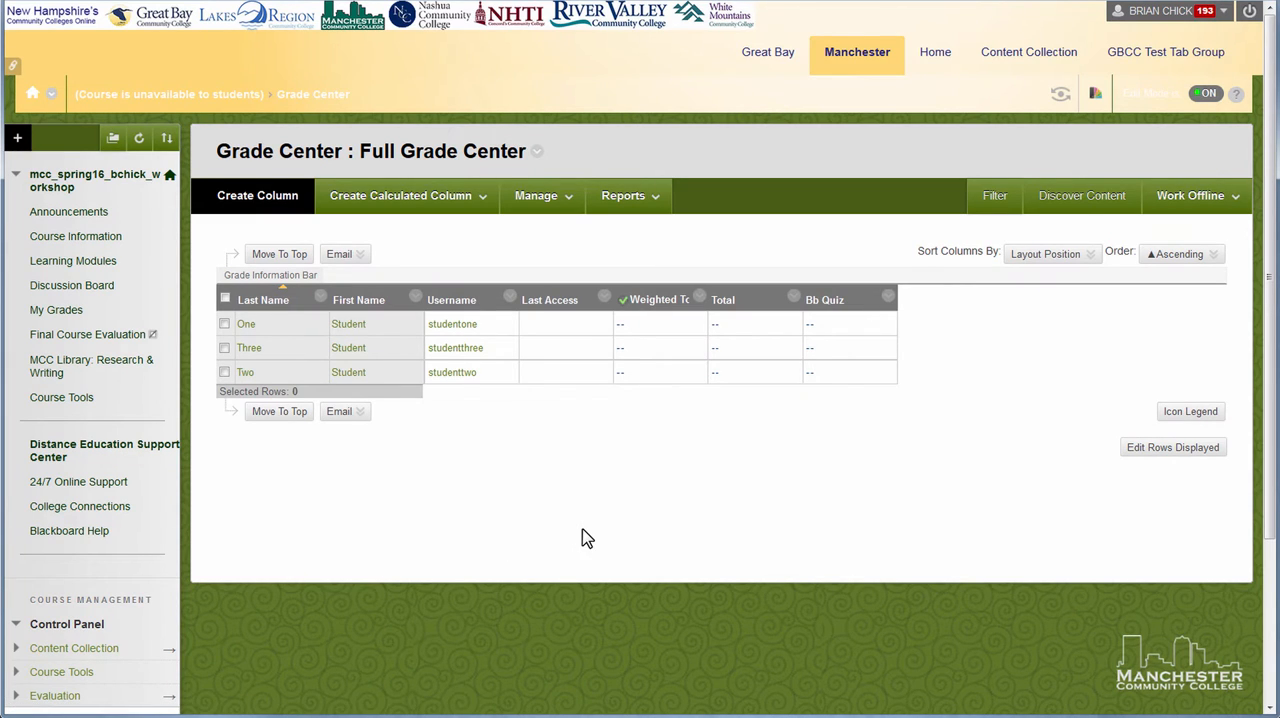
pyautogui.moveTo(565, 247)
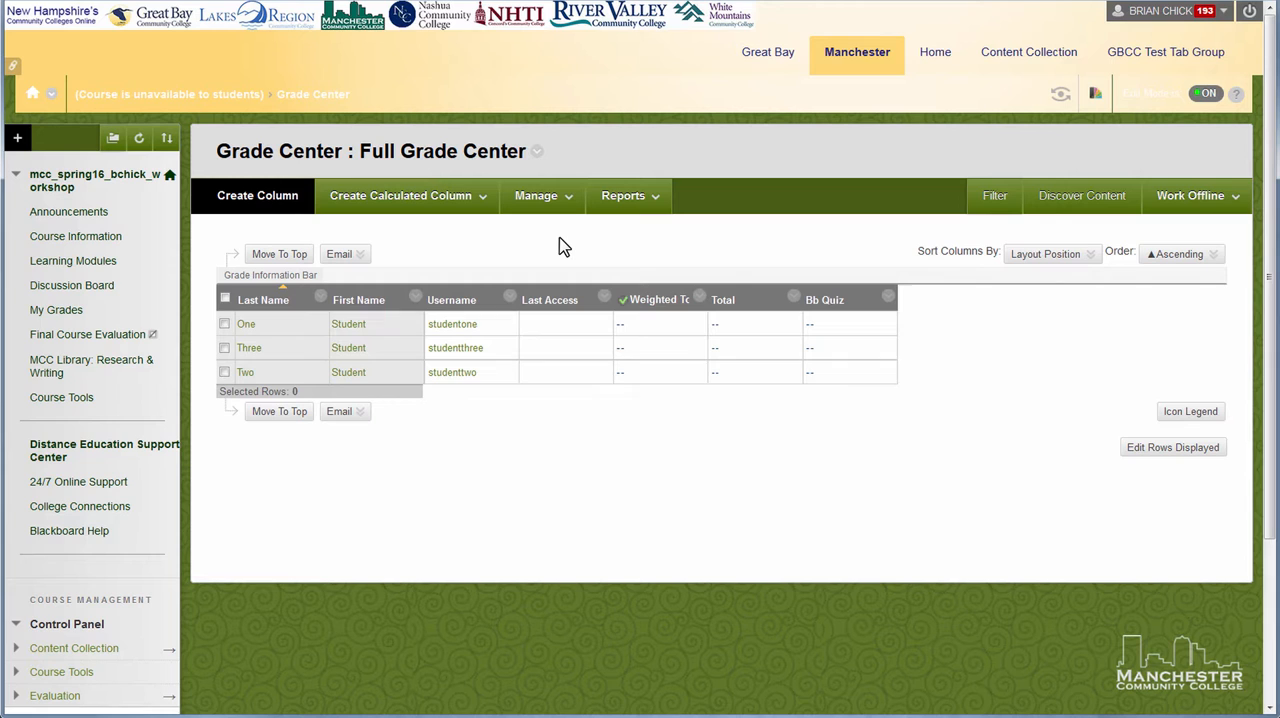
pyautogui.click(543, 195)
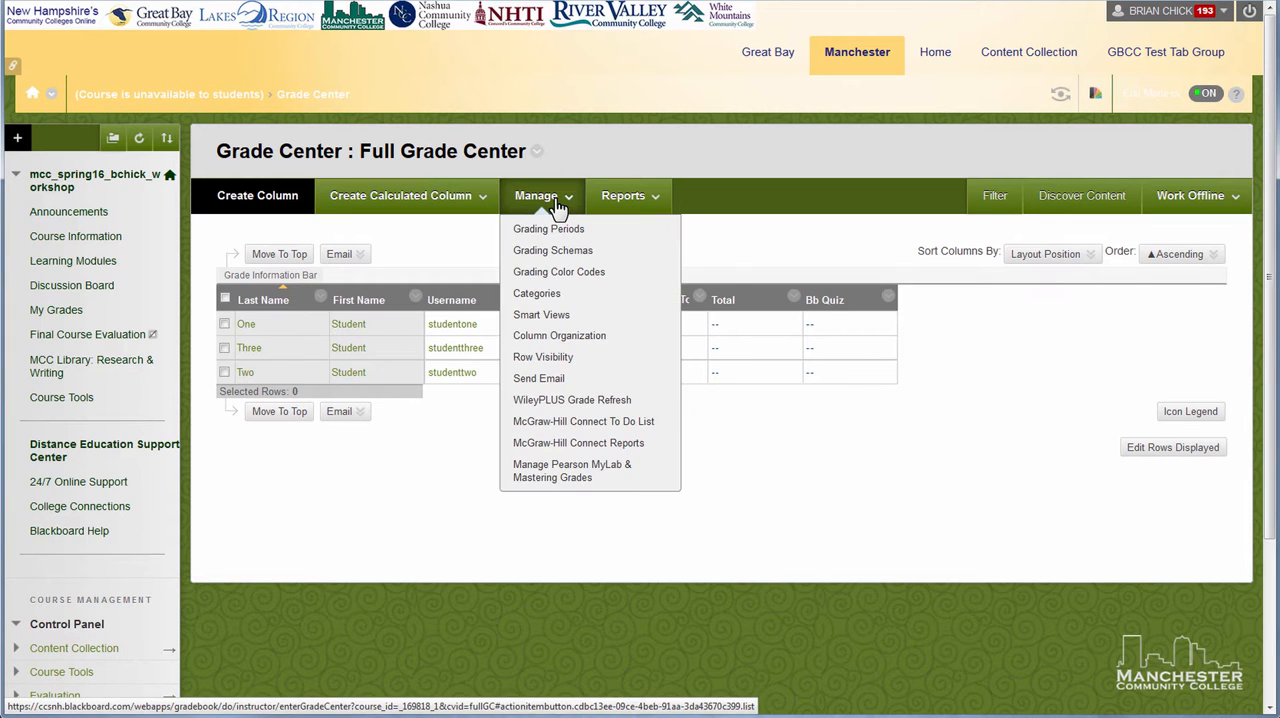
pyautogui.moveTo(537, 293)
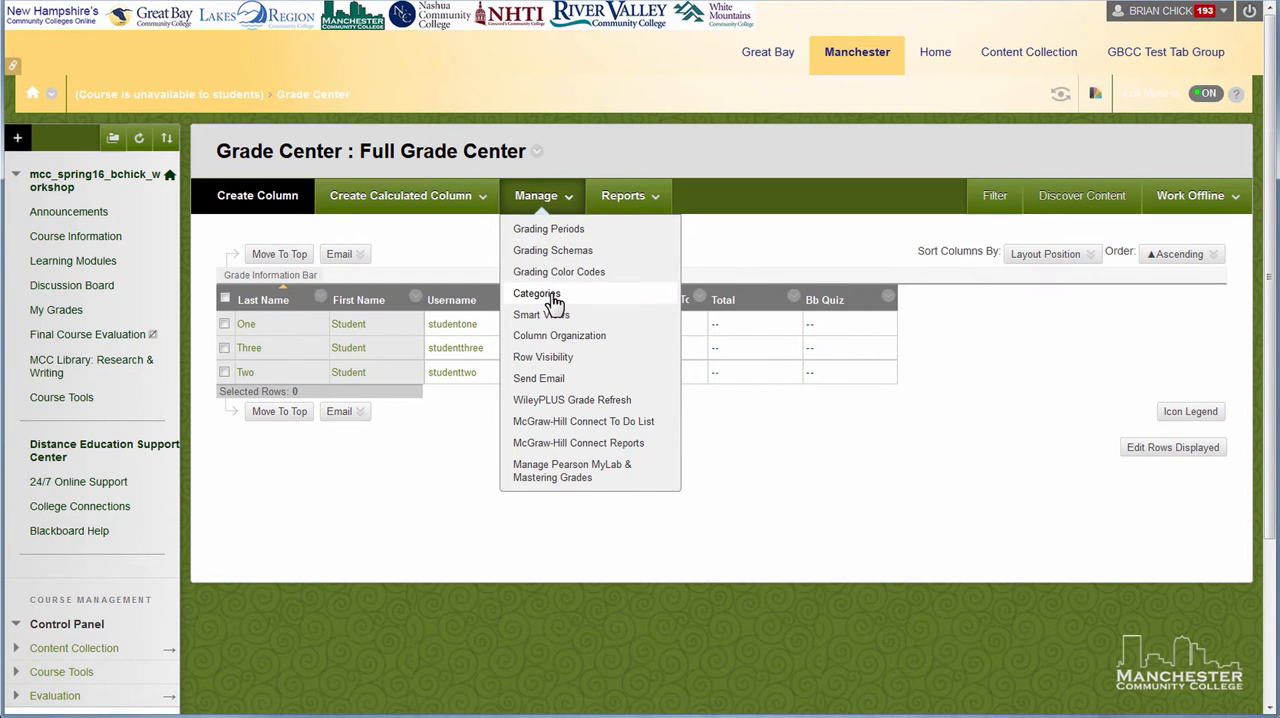
pyautogui.click(257, 195)
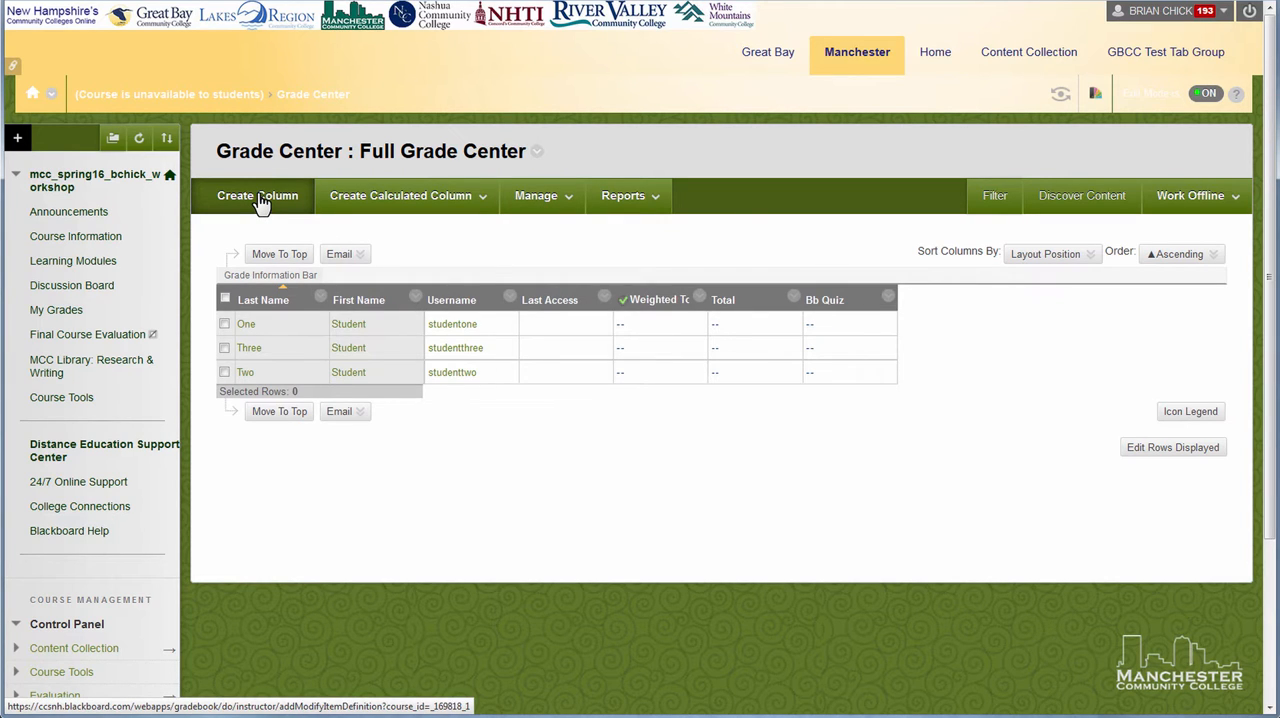
pyautogui.click(400, 195)
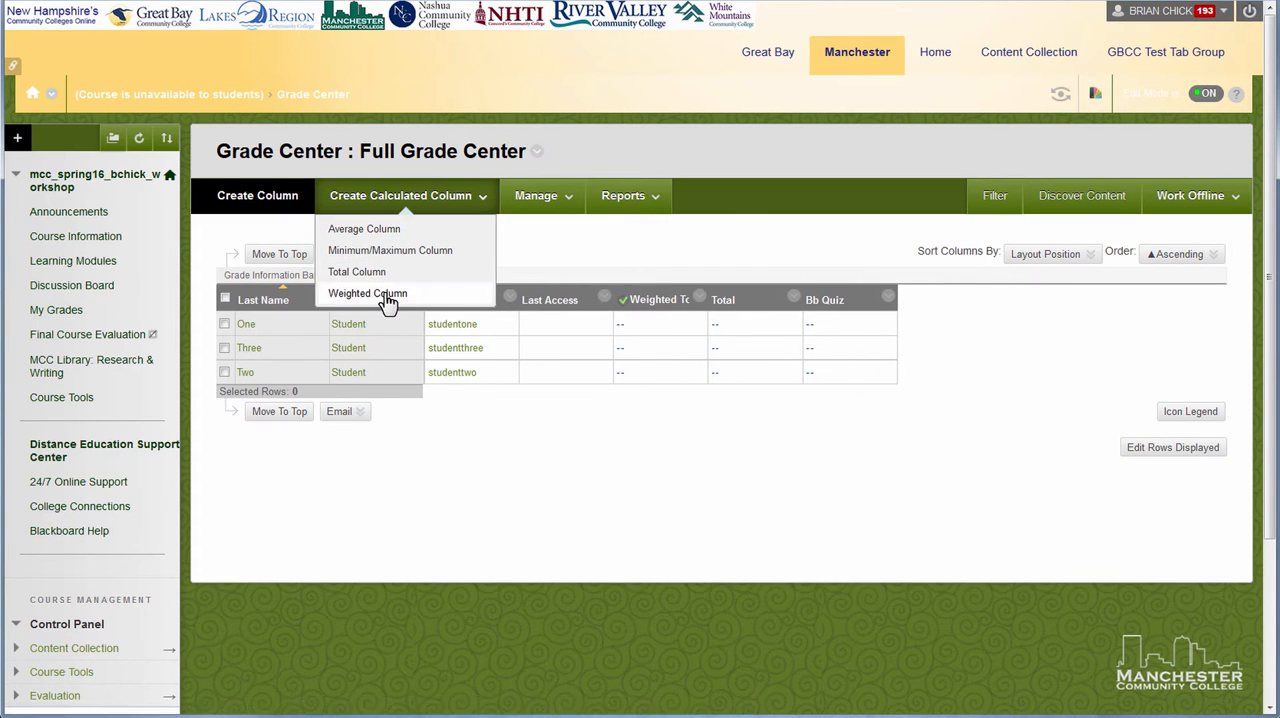
pyautogui.click(505, 240)
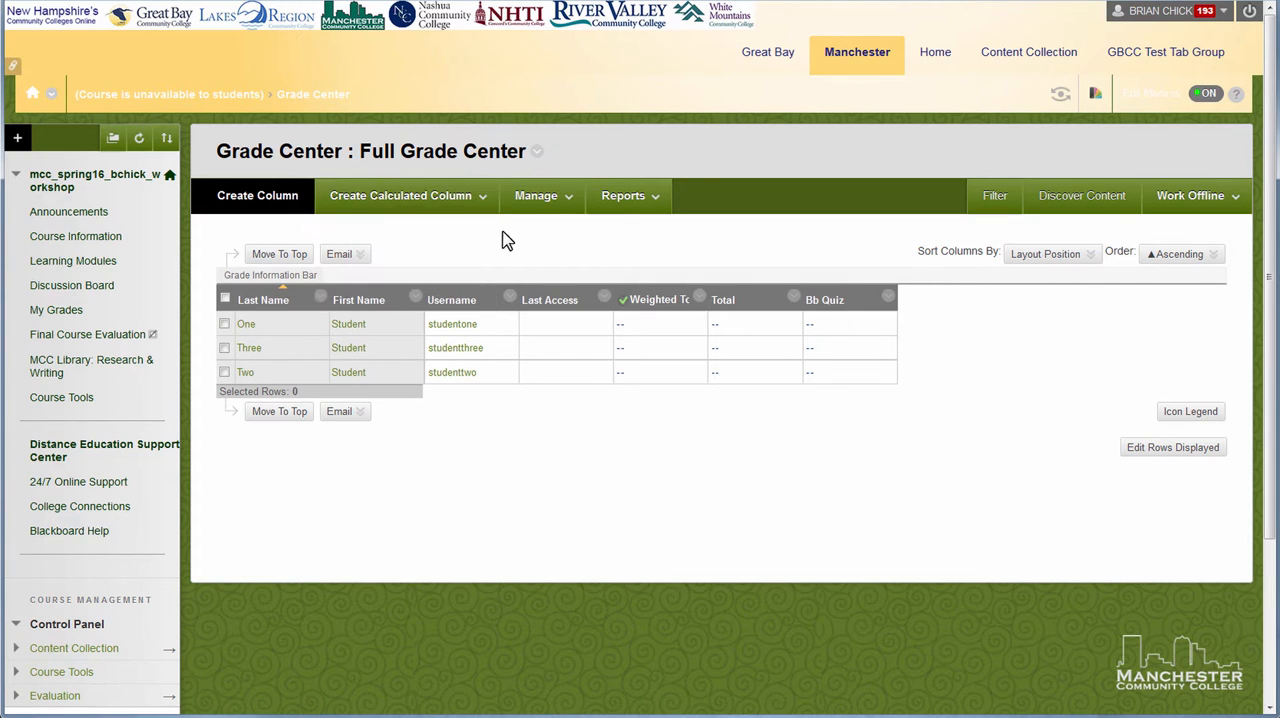
pyautogui.click(536, 195)
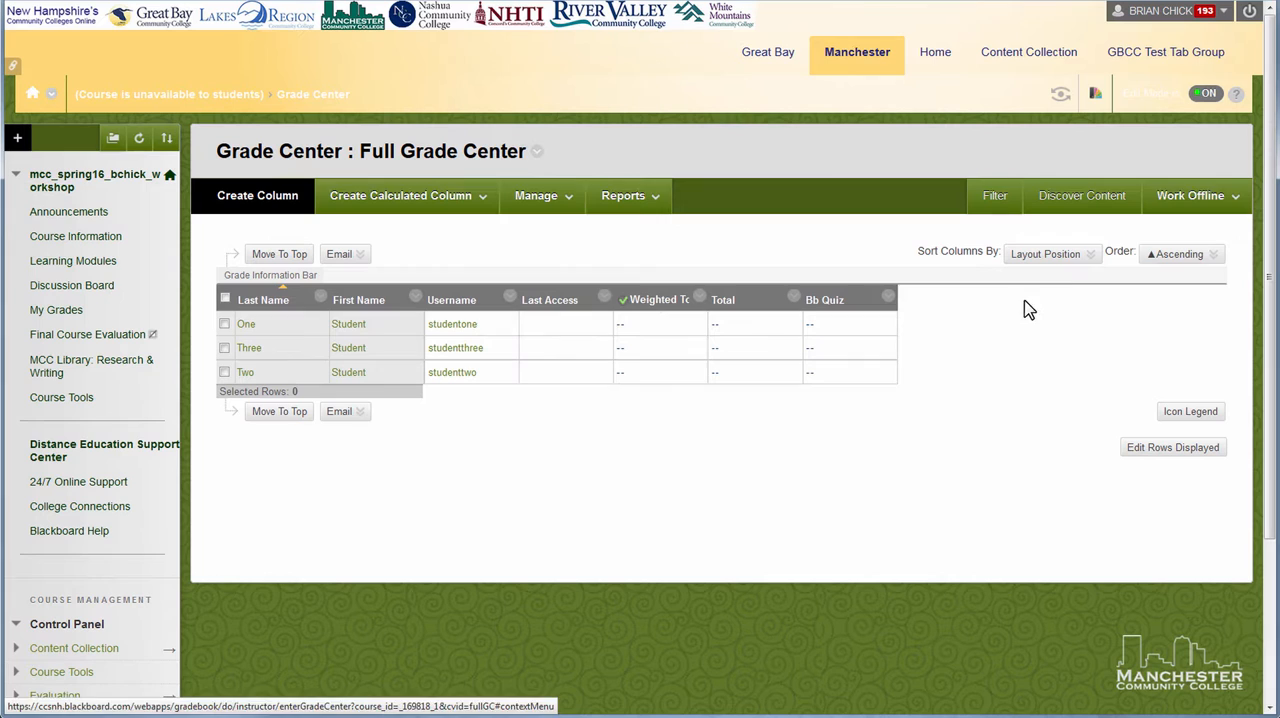
pyautogui.click(1190, 195)
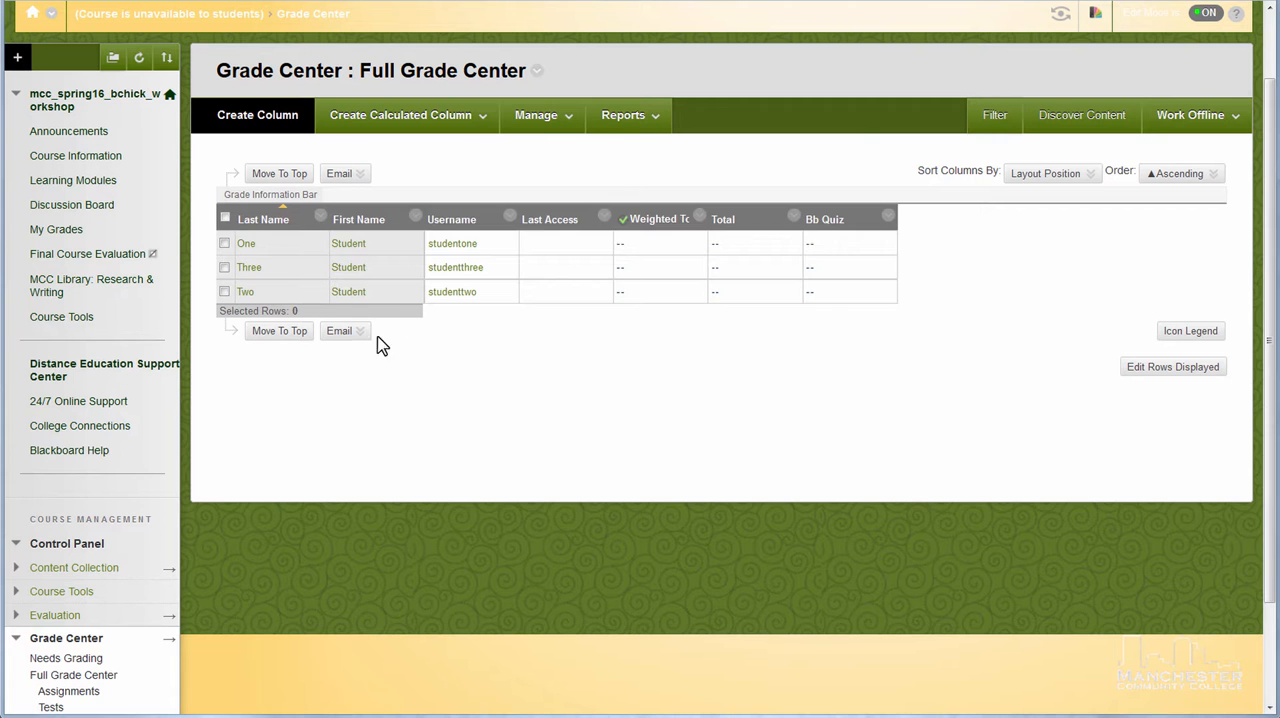
# Step: Open the Categories page from the Grade Center's Manage menu
pyautogui.click(536, 114)
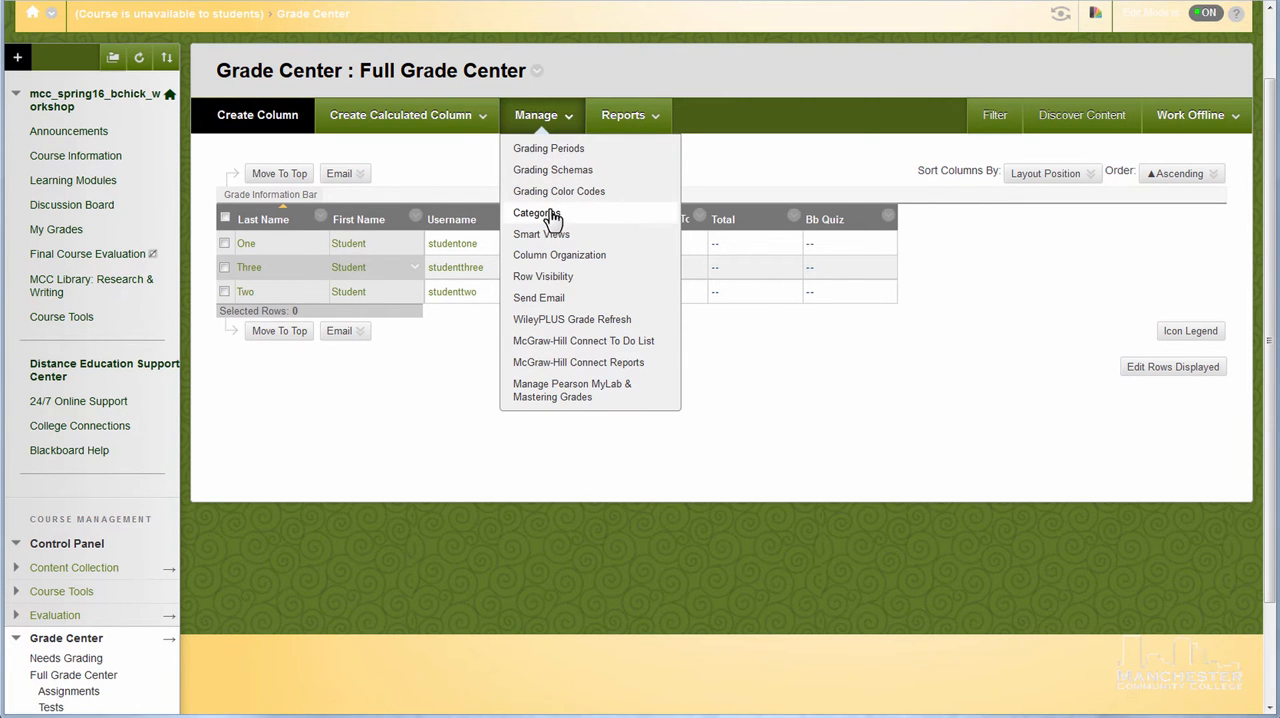
pyautogui.click(537, 212)
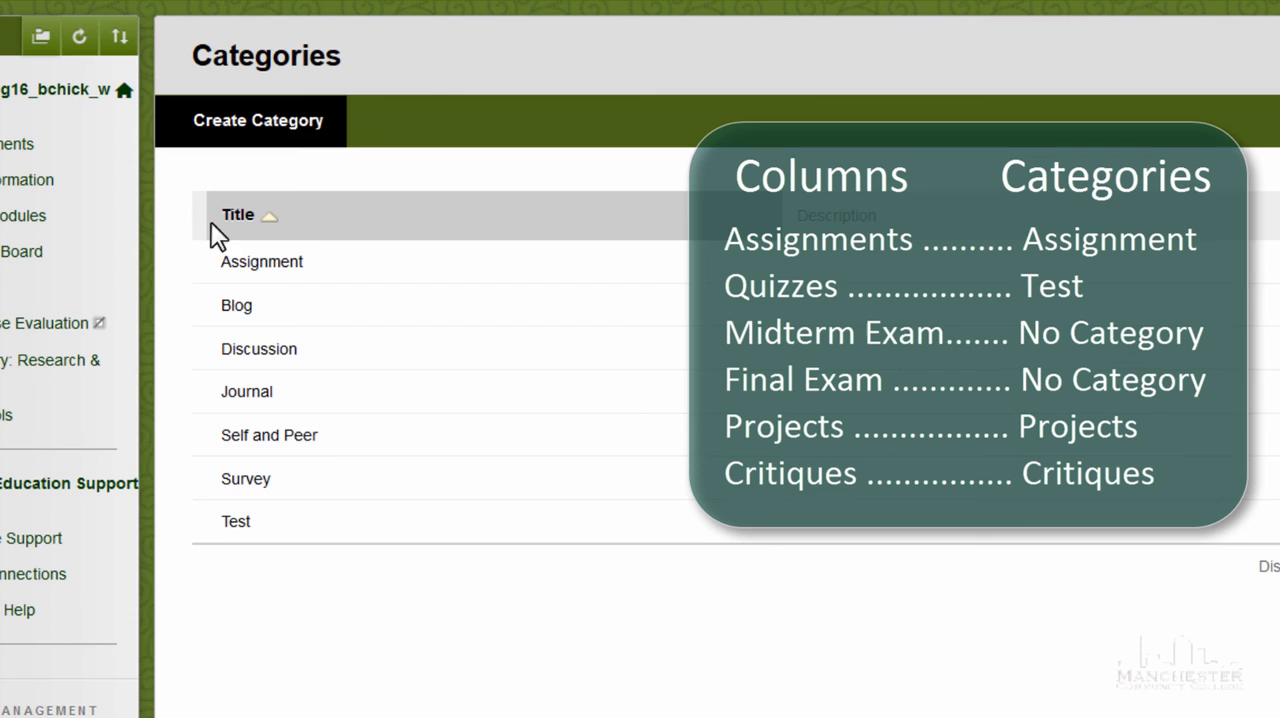
# Step: Create a grade category named 'PROJECTS' and submit it
pyautogui.click(258, 120)
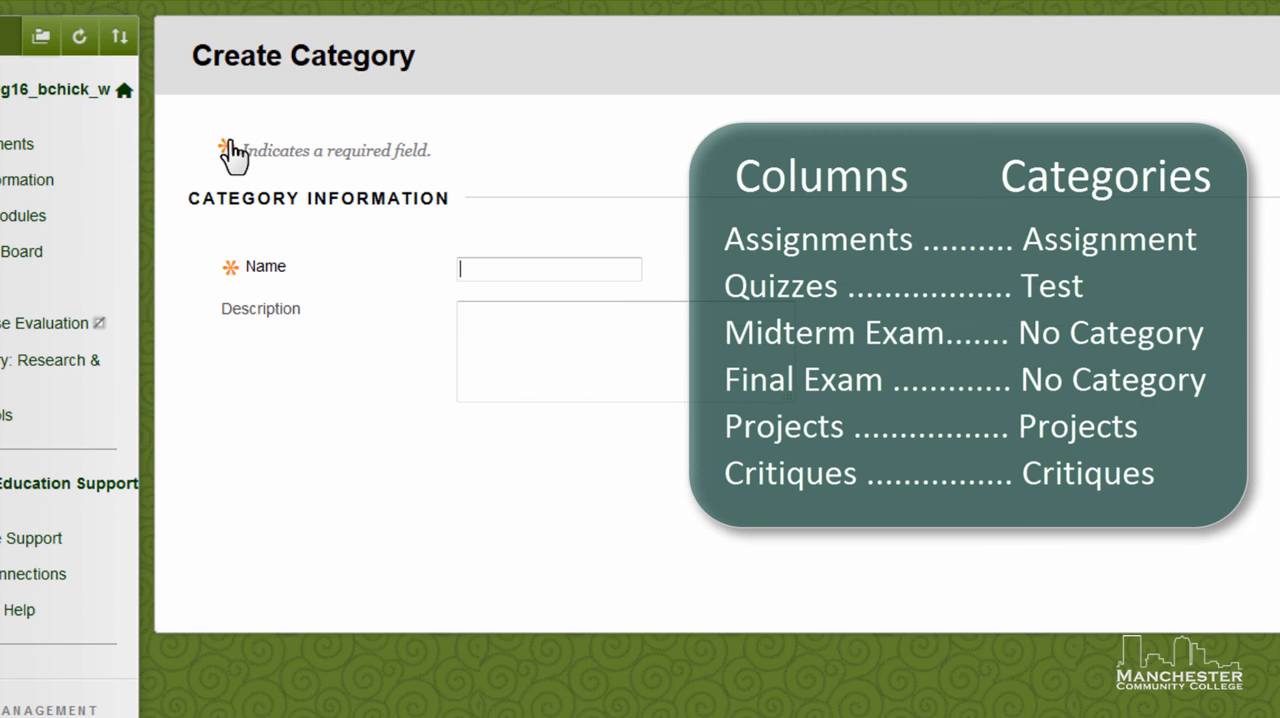
pyautogui.write('P')
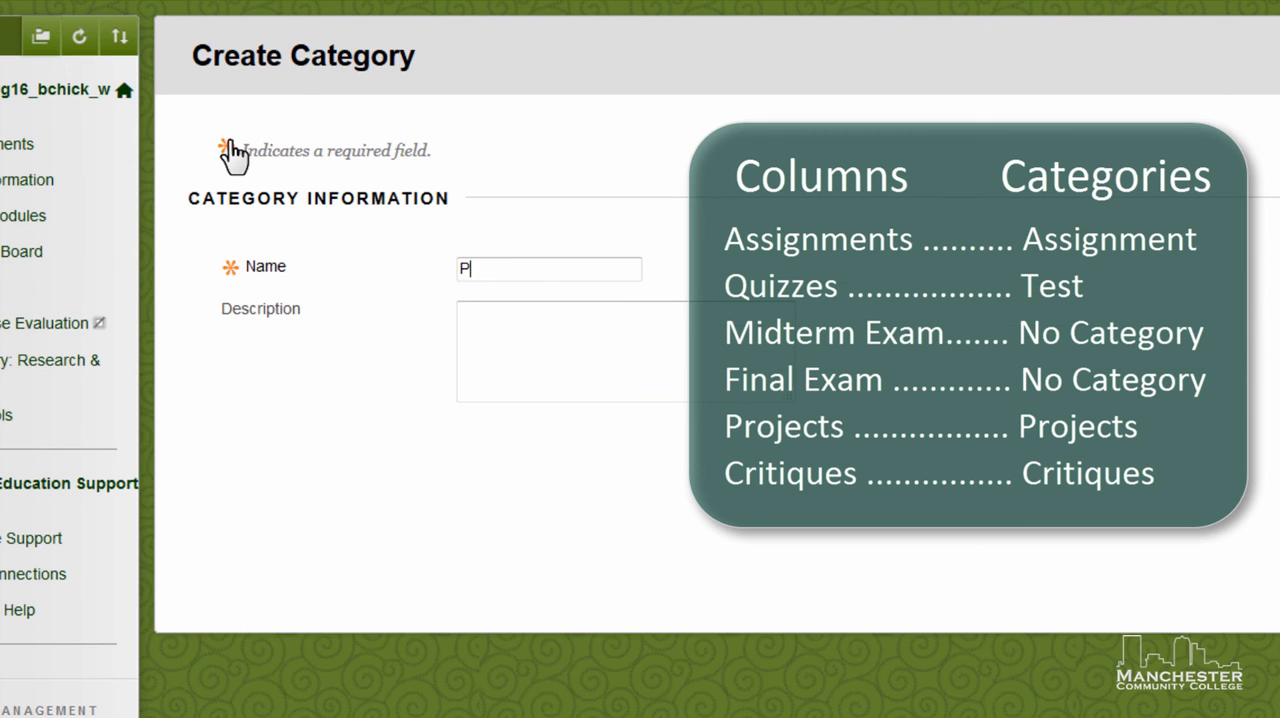
pyautogui.write('ROJECTS')
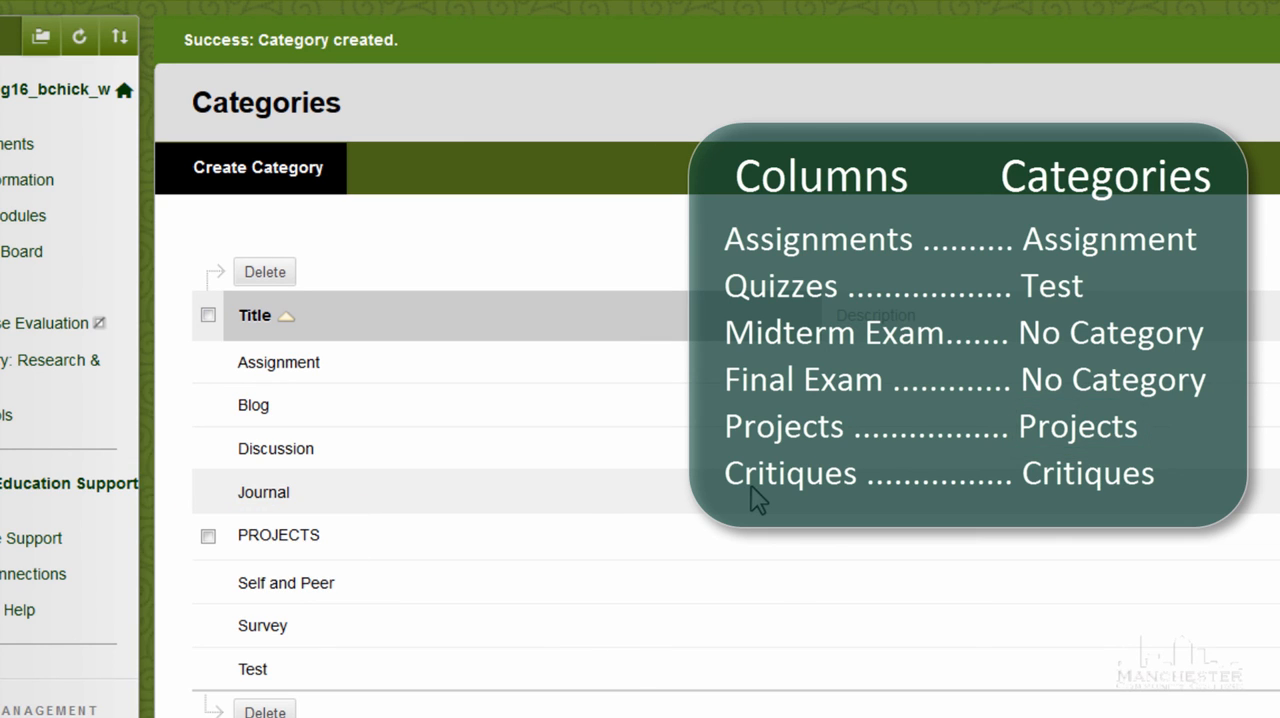
pyautogui.click(207, 535)
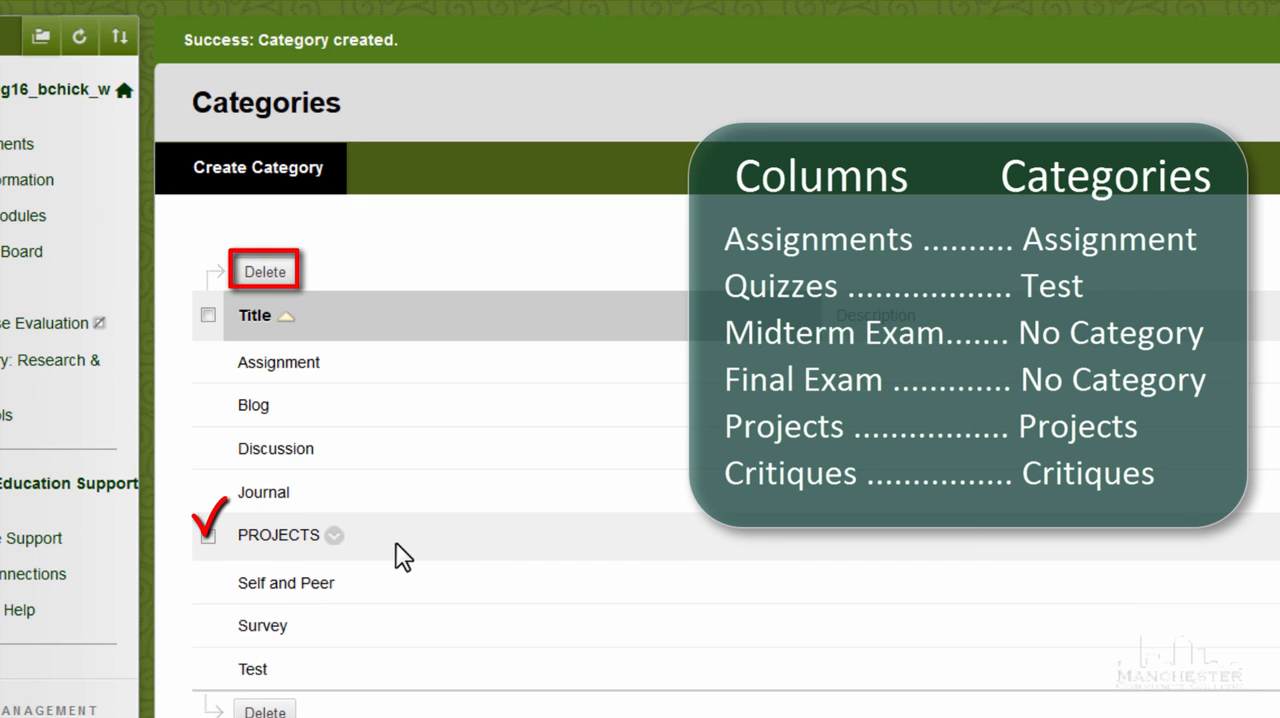